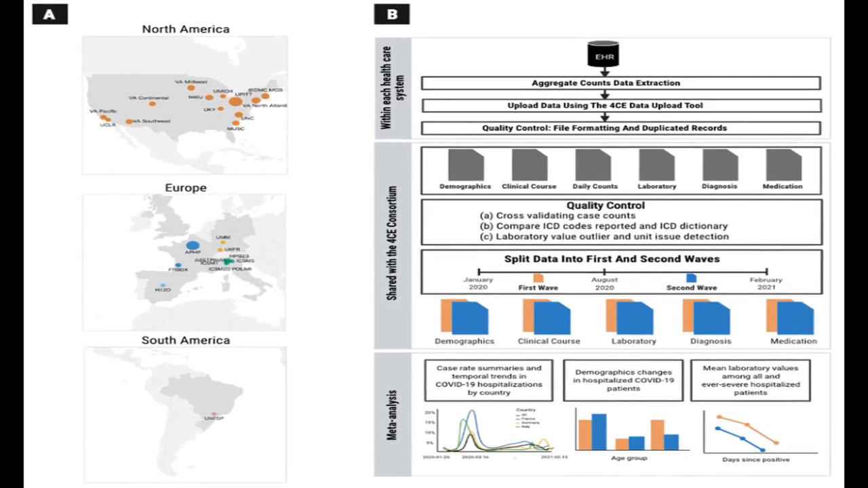
pyautogui.press('right')
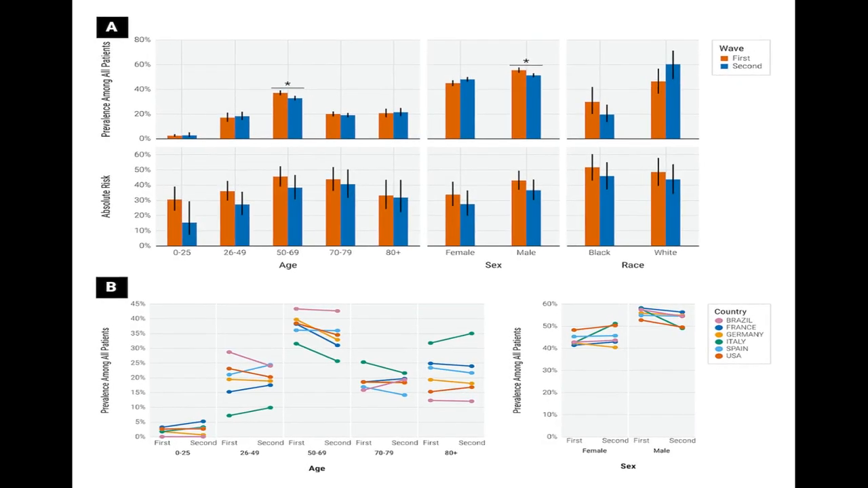